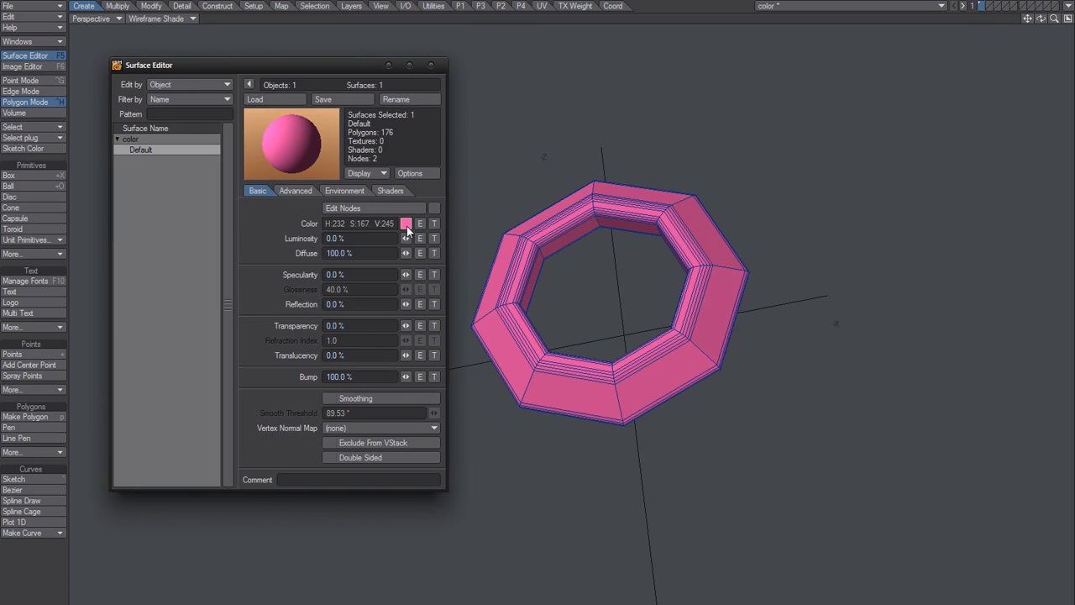
- Pick a lavender purple for the ring's Default surface colour in Select Color, then close it
{"action": "left_click", "coordinate": [406, 223]}
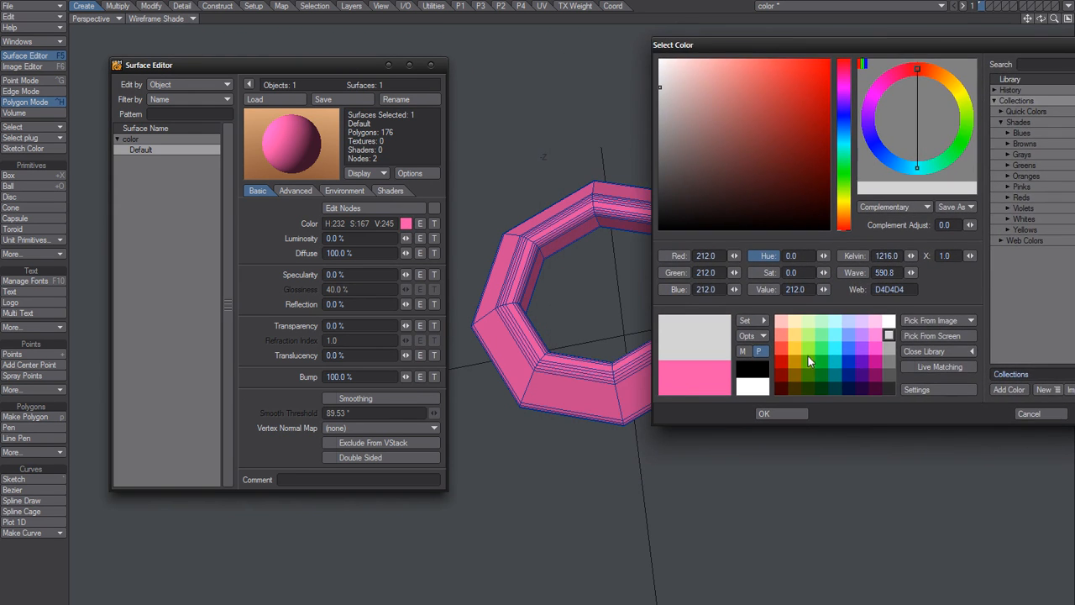
{"action": "left_click", "coordinate": [822, 348]}
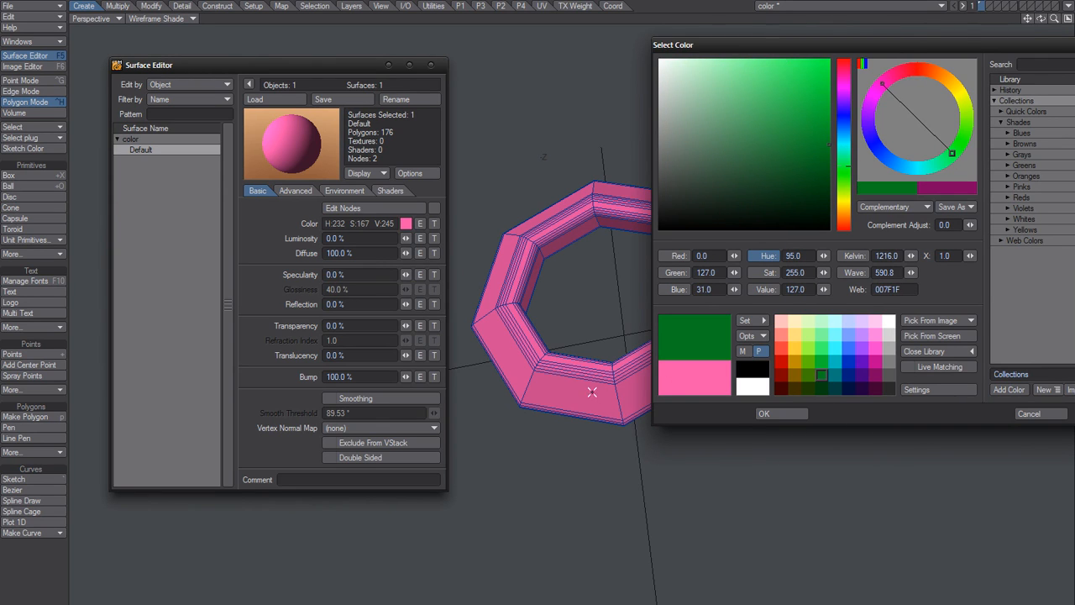
{"action": "left_click", "coordinate": [863, 375]}
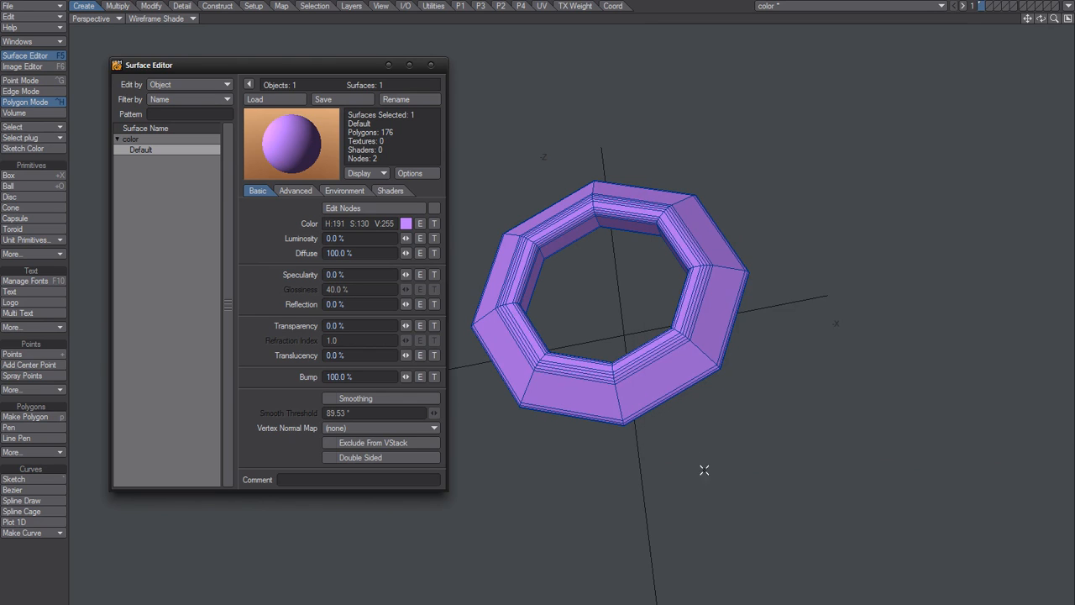
{"action": "mouse_move", "coordinate": [452, 284]}
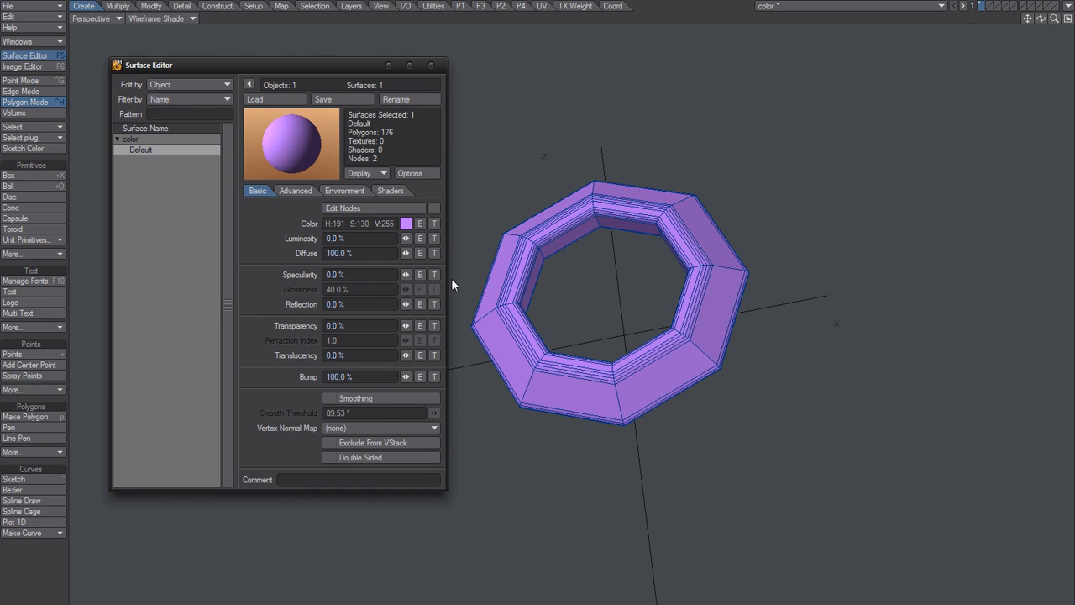
{"action": "mouse_move", "coordinate": [497, 210]}
{"action": "type", "text": "13"}
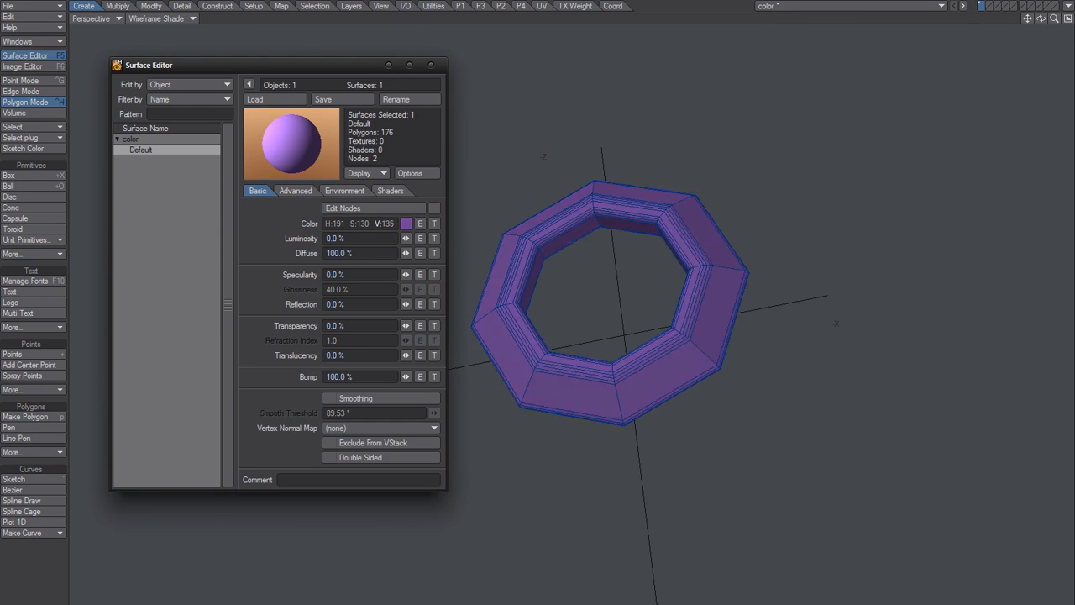
- Adjust the Default surface Color values until the ring is a vivid blue
{"action": "left_click", "coordinate": [407, 223]}
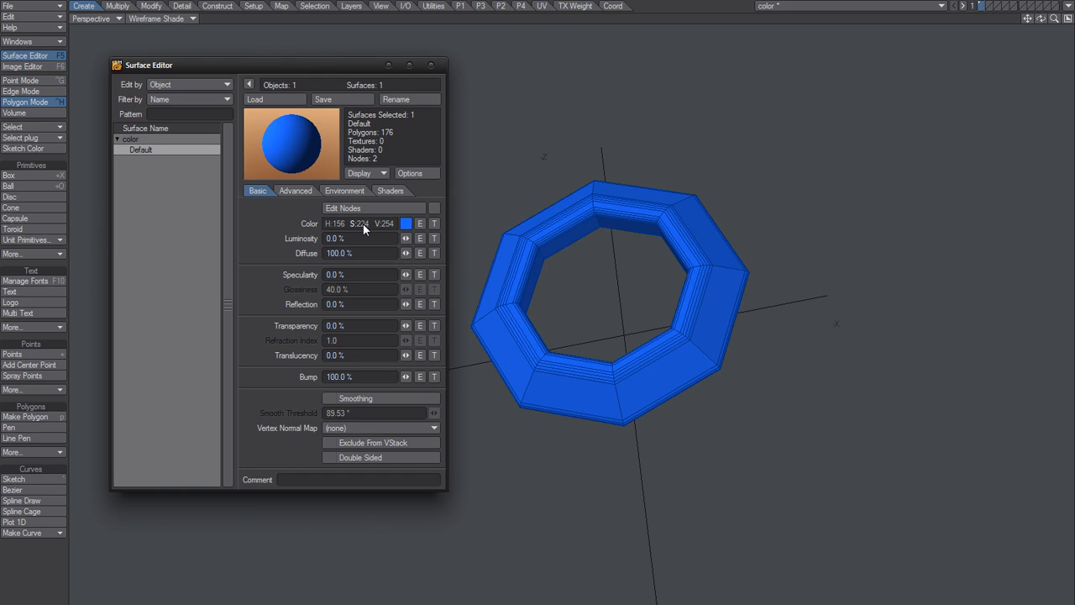
- Drag the Color channel values to shift the ring from blue to orange-red
{"action": "left_click_drag", "start_coordinate": [361, 223], "coordinate": [361, 231]}
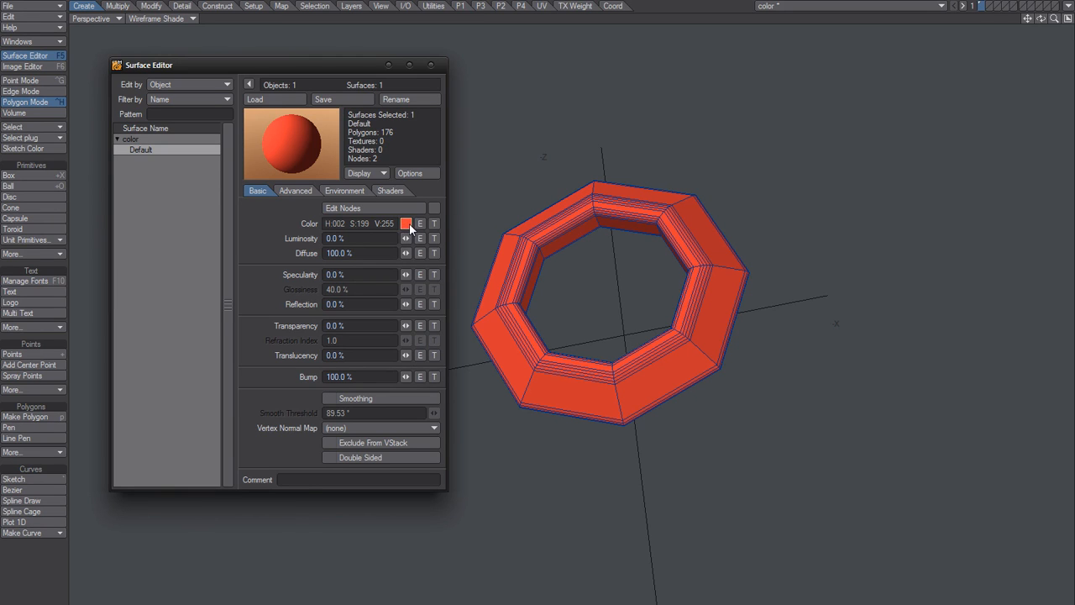
- Revert the ring to blue, then set its surface colour to light cyan
{"action": "left_click", "coordinate": [406, 223]}
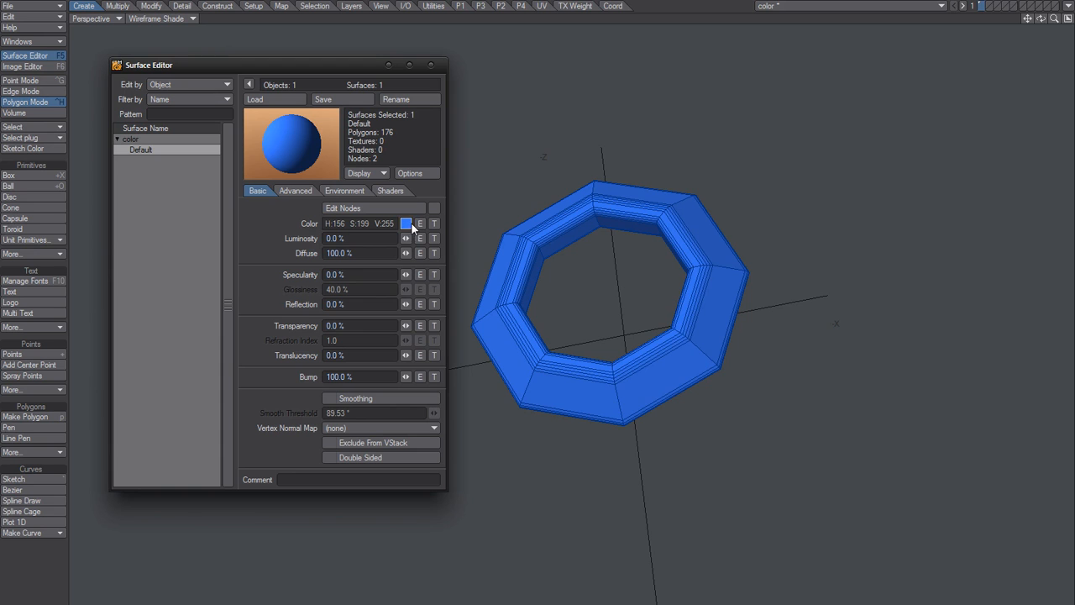
{"action": "left_click", "coordinate": [406, 223]}
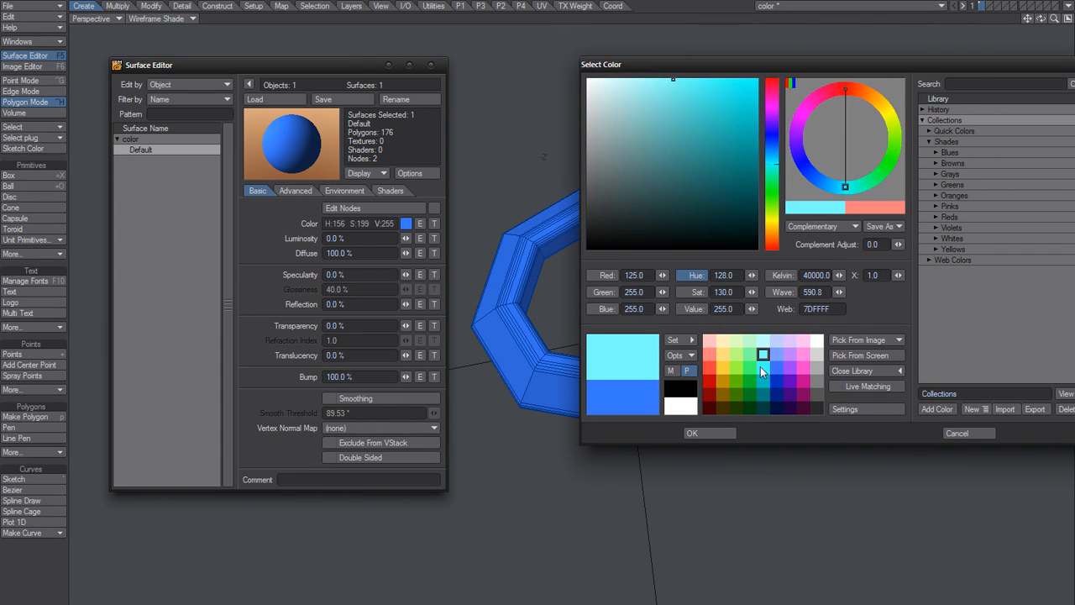
{"action": "left_click", "coordinate": [692, 433]}
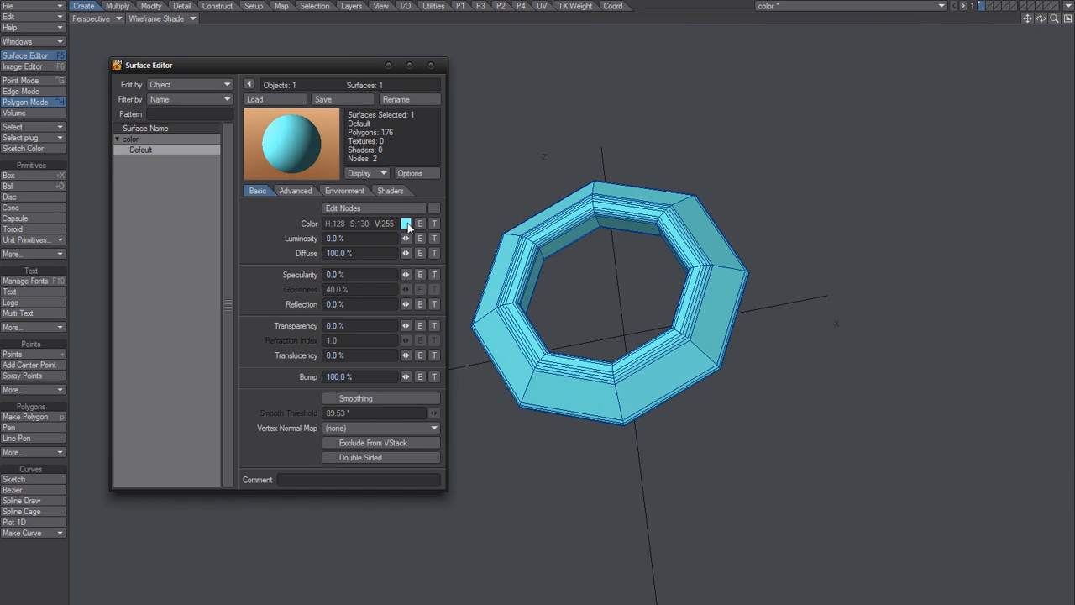
- Reopen the Select Color chooser, close it unchanged, and open it again
{"action": "left_click", "coordinate": [407, 223]}
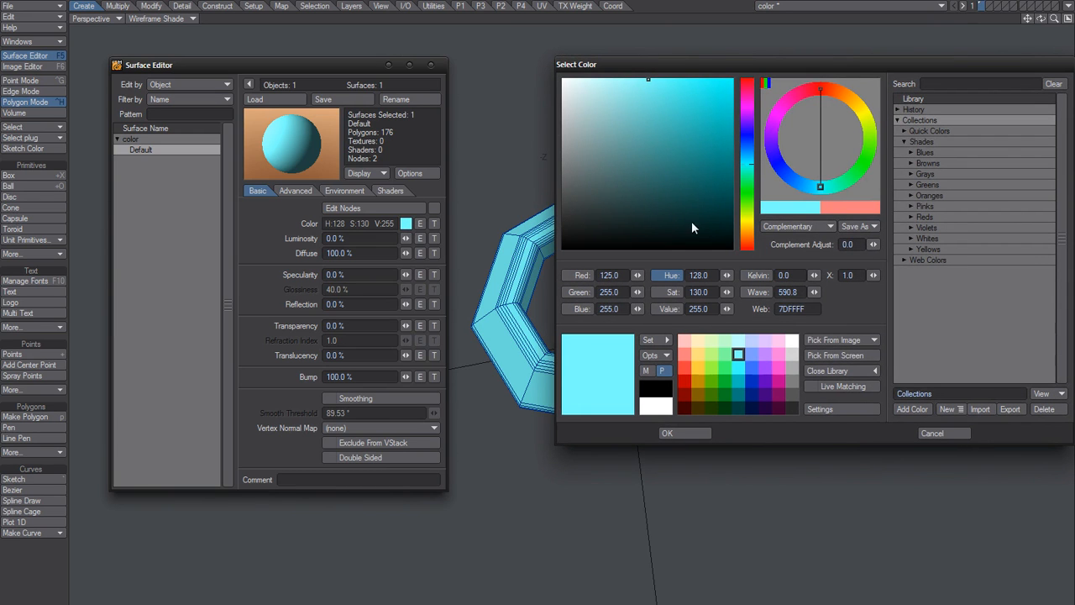
{"action": "left_click", "coordinate": [667, 433]}
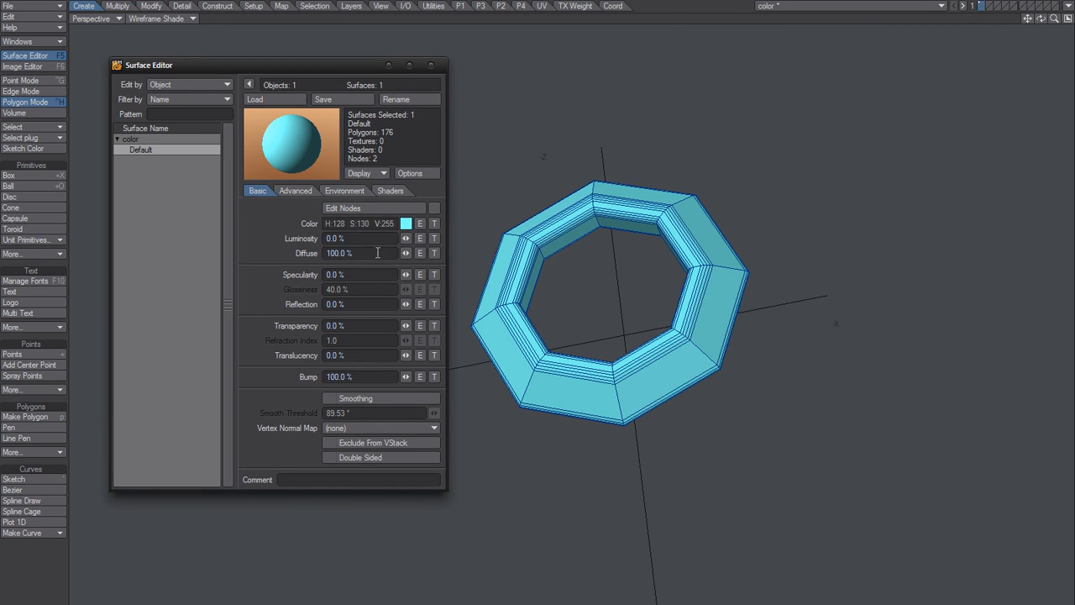
{"action": "mouse_move", "coordinate": [609, 290]}
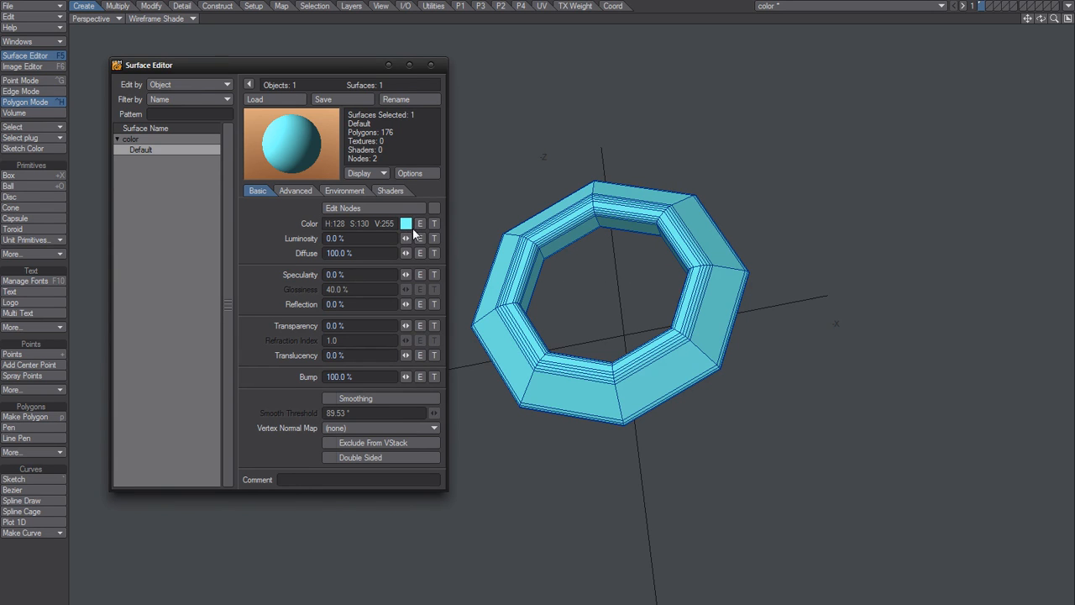
{"action": "left_click", "coordinate": [406, 222]}
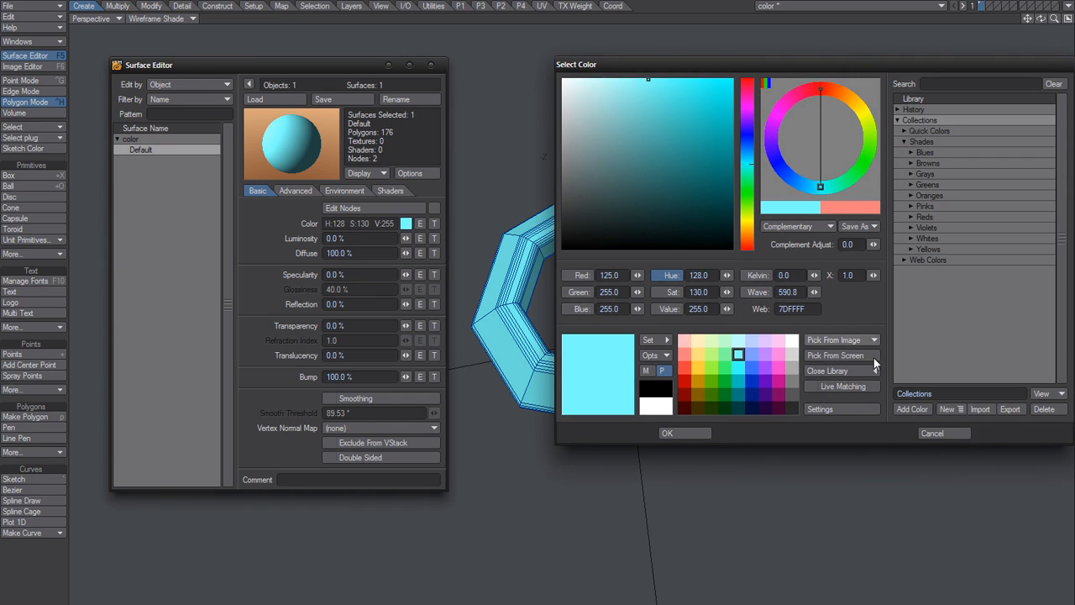
- Try a blue Turbulence procedural texture on the ring's colour, then discard it
{"action": "left_click", "coordinate": [434, 223]}
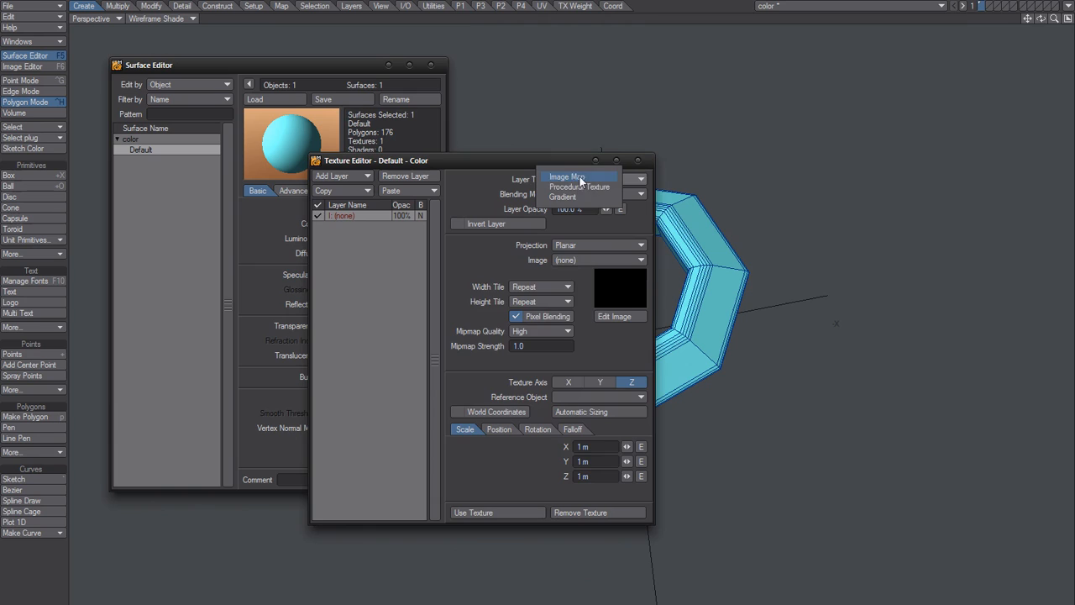
{"action": "left_click", "coordinate": [579, 186]}
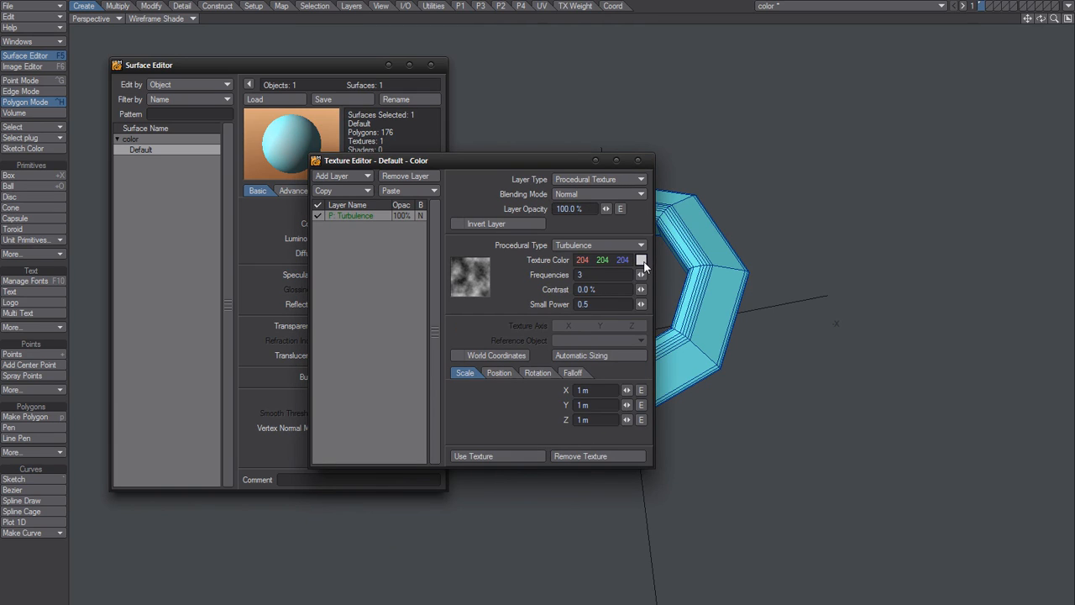
{"action": "mouse_move", "coordinate": [645, 267]}
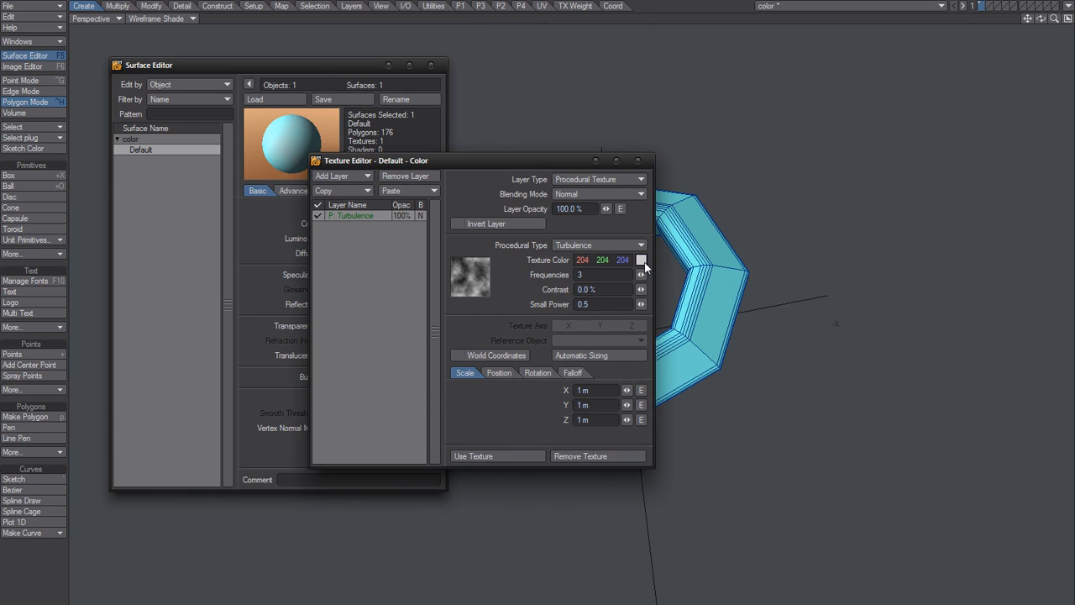
{"action": "left_click", "coordinate": [640, 259]}
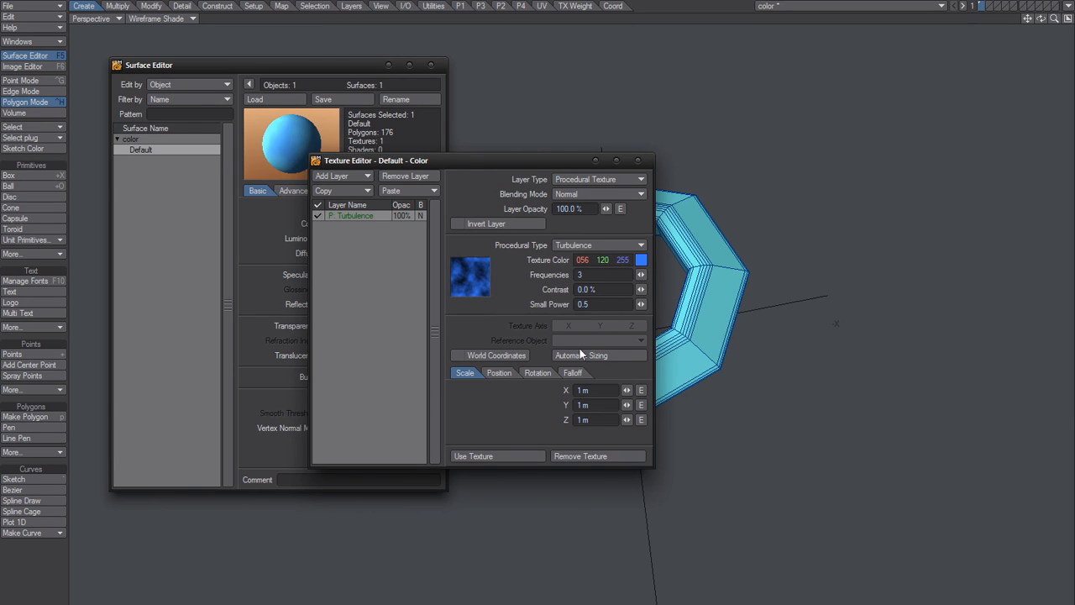
{"action": "mouse_move", "coordinate": [454, 187]}
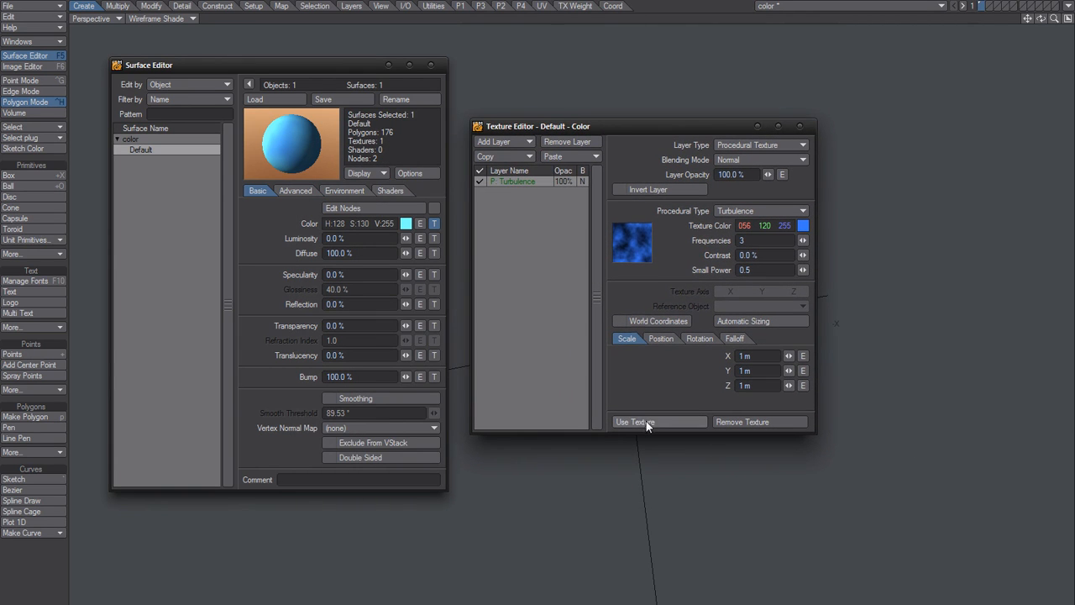
{"action": "left_click", "coordinate": [635, 422]}
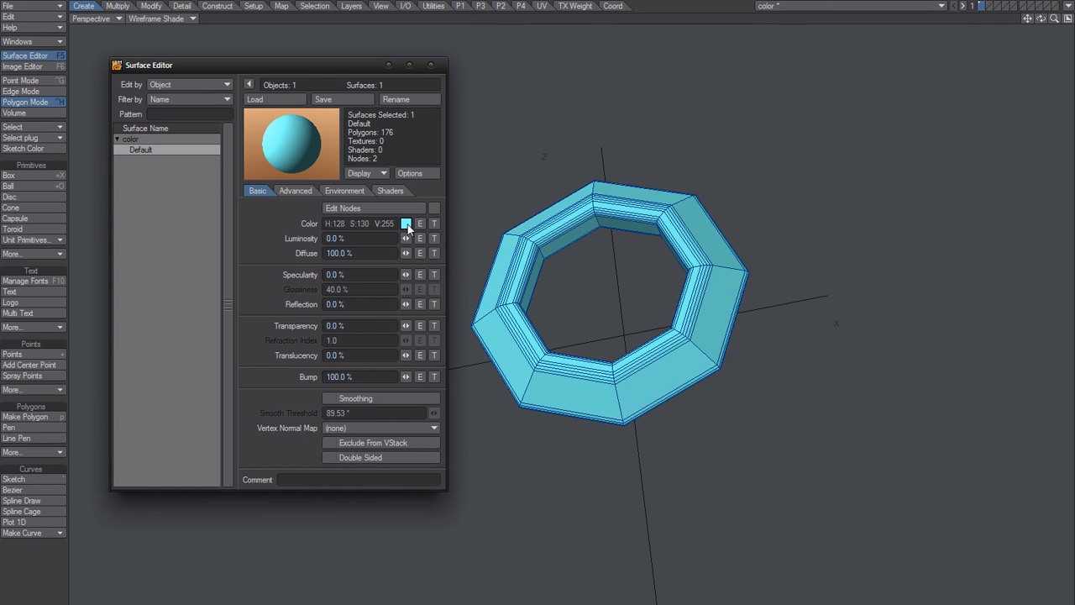
- Revert the ring to blue, briefly apply dark green, then switch back to blue
{"action": "left_click", "coordinate": [407, 223]}
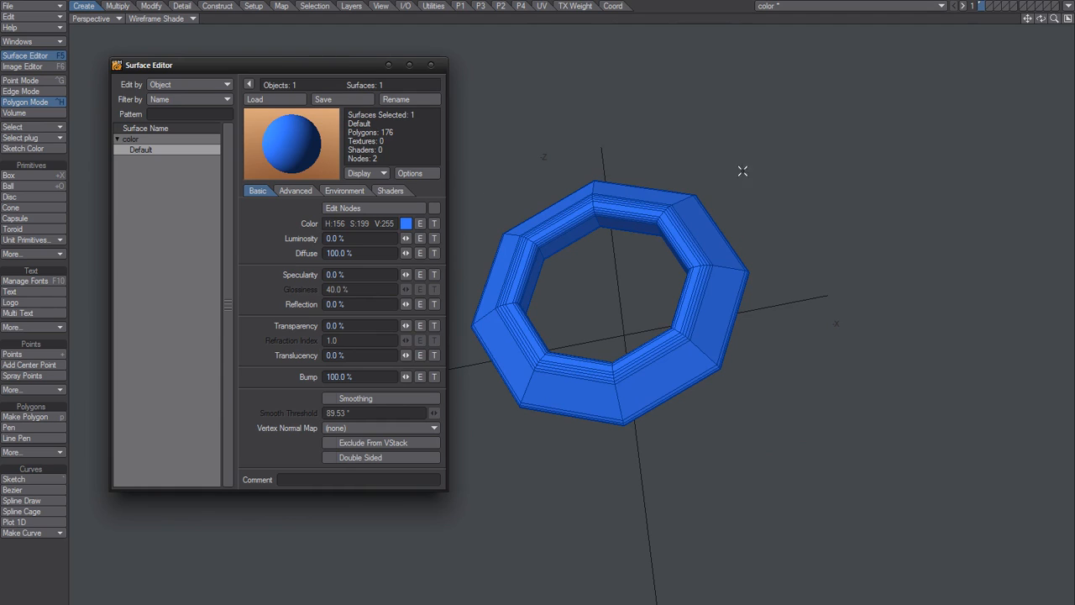
{"action": "mouse_move", "coordinate": [570, 225]}
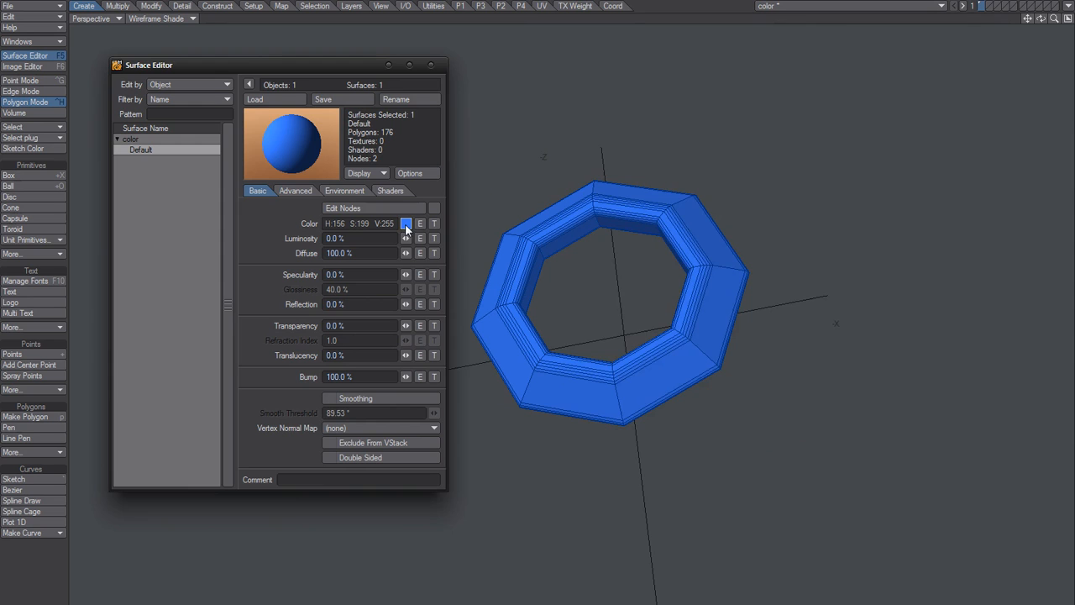
{"action": "left_click", "coordinate": [406, 223]}
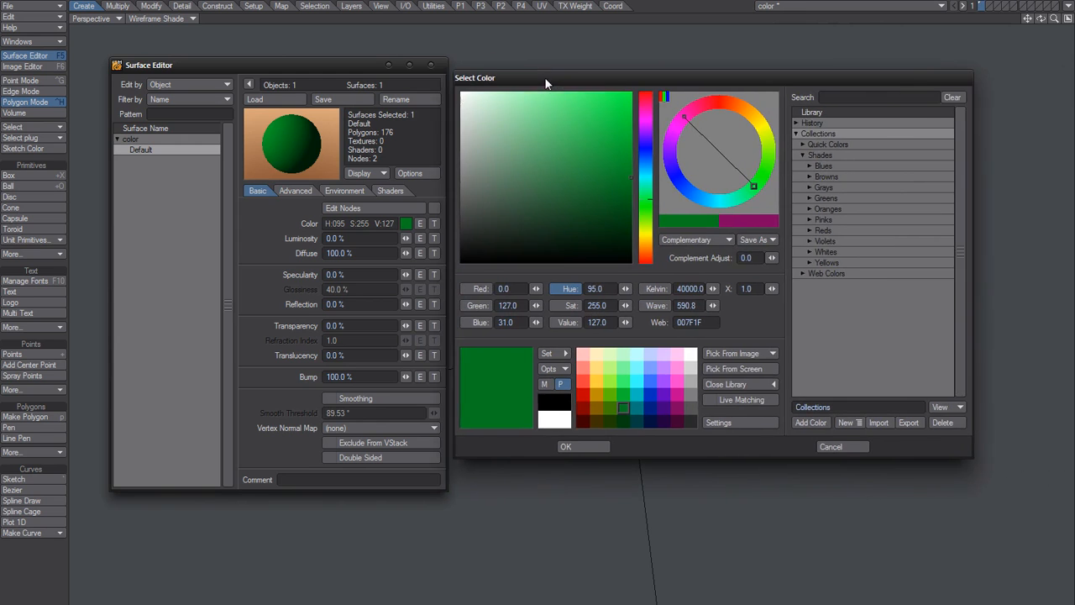
{"action": "left_click", "coordinate": [565, 446]}
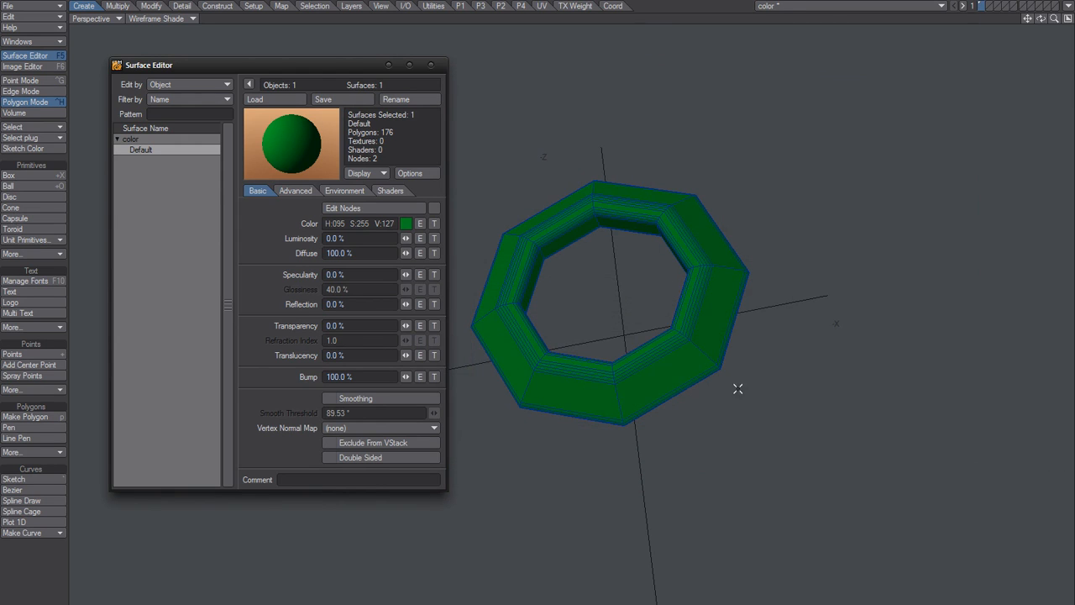
{"action": "mouse_move", "coordinate": [545, 293]}
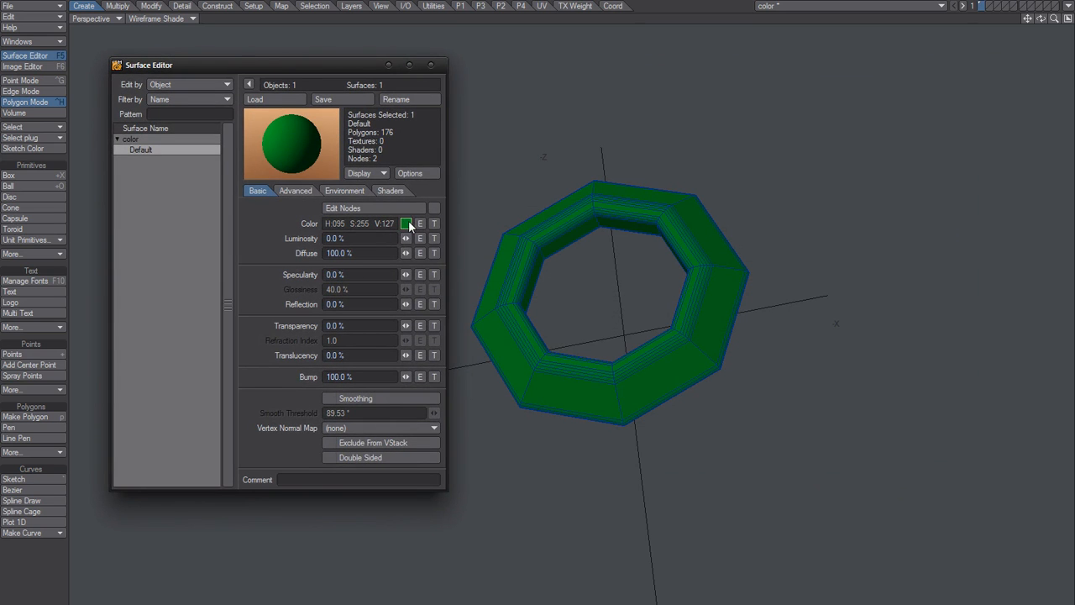
{"action": "left_click", "coordinate": [407, 223]}
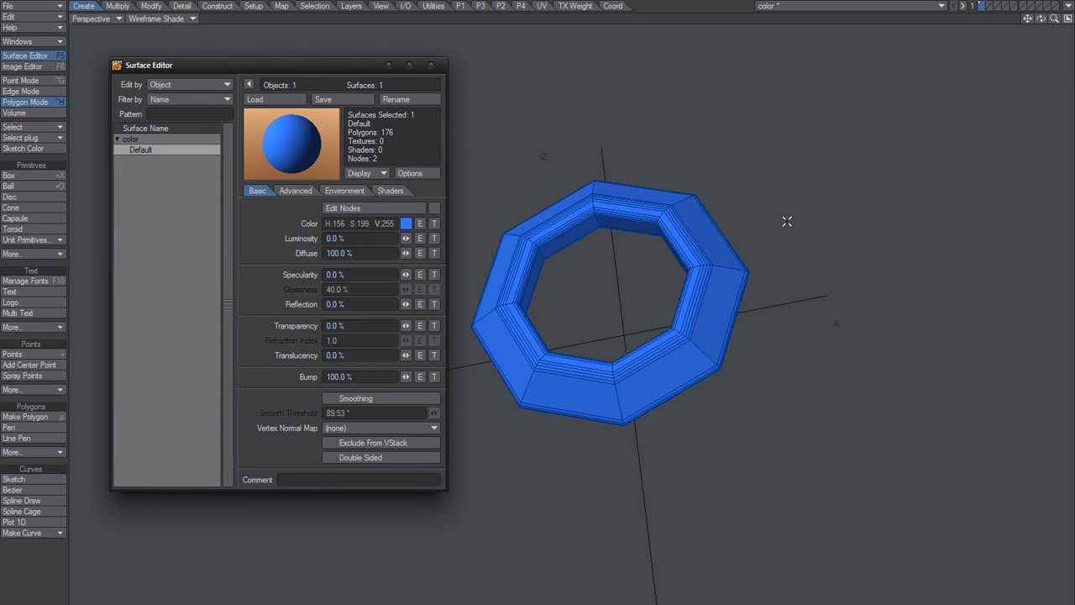
{"action": "mouse_move", "coordinate": [534, 516]}
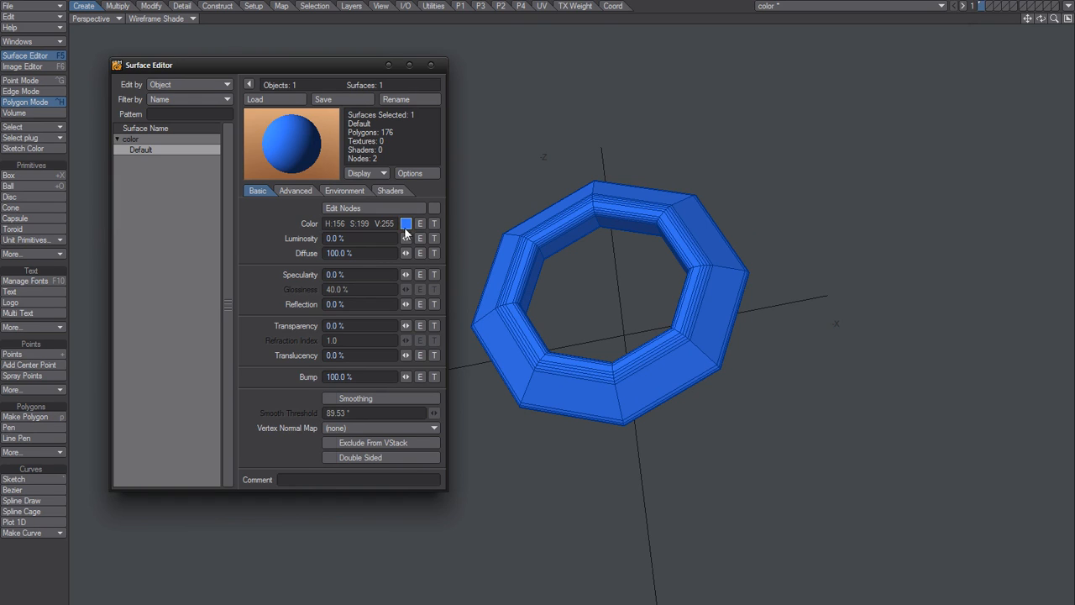
- Pick a bright lime green from the Select Color grid and confirm it
{"action": "left_click", "coordinate": [406, 222]}
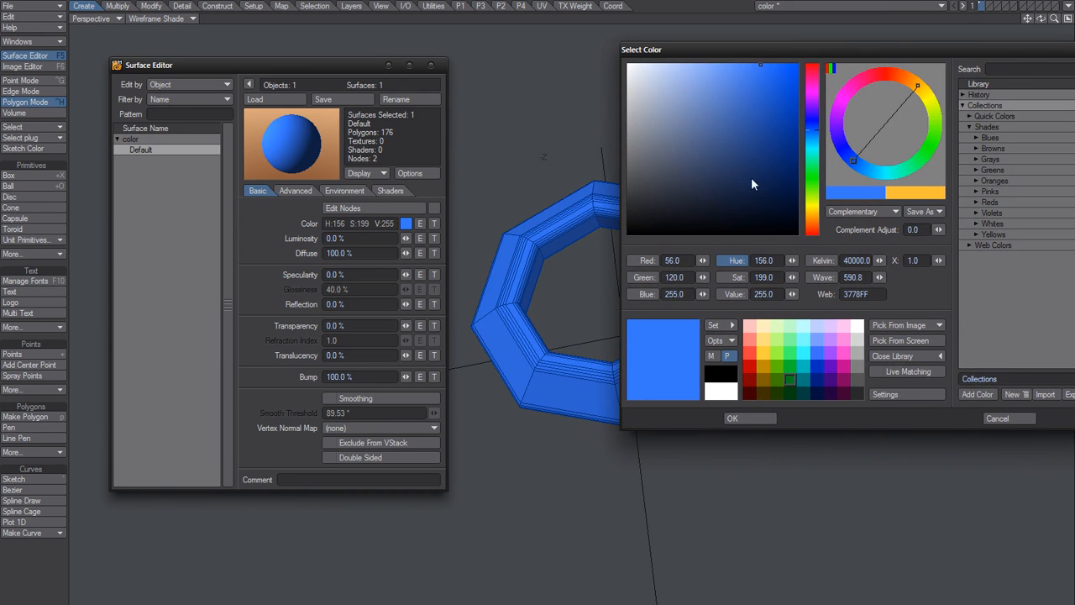
{"action": "left_click", "coordinate": [791, 379]}
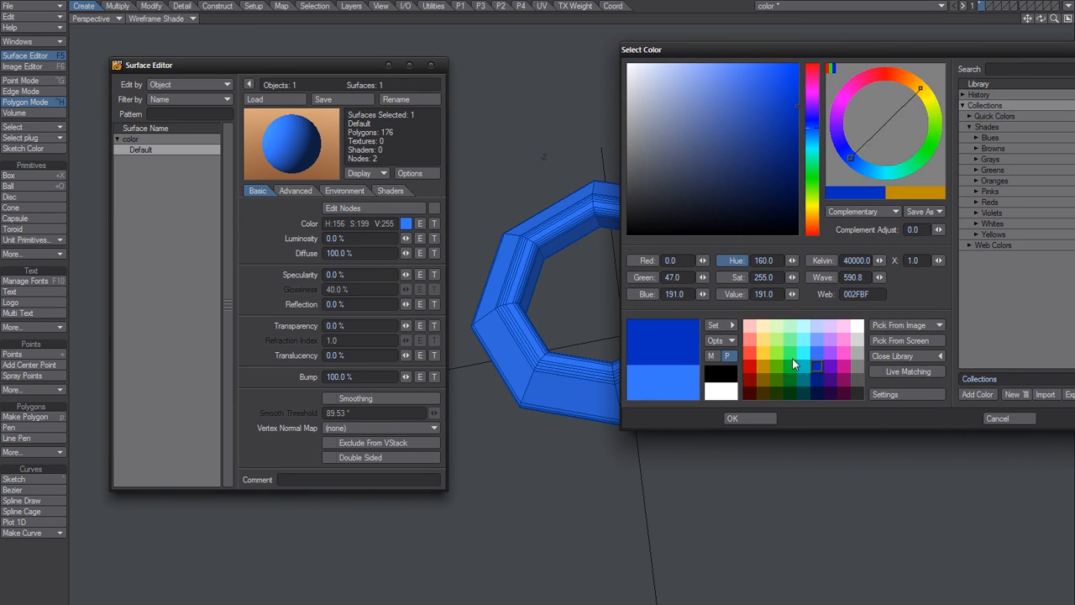
{"action": "left_click", "coordinate": [777, 353]}
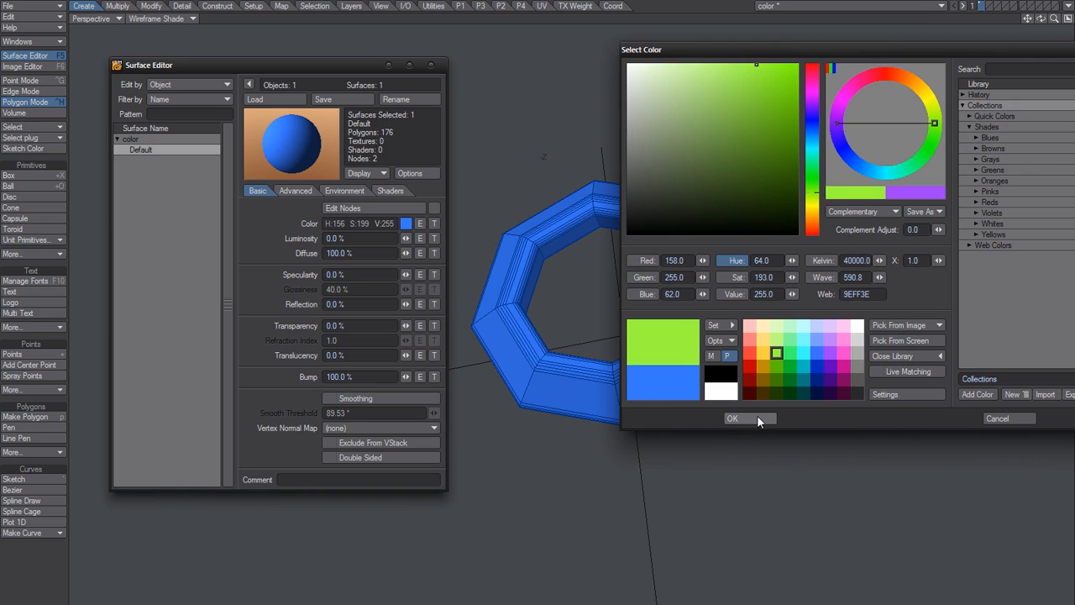
{"action": "mouse_move", "coordinate": [752, 422]}
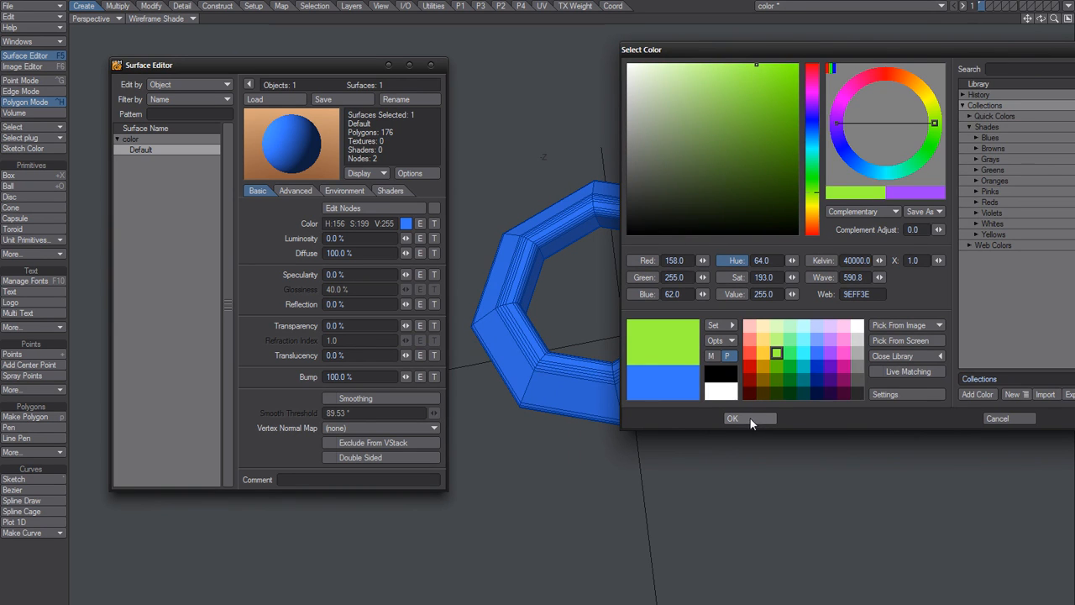
{"action": "left_click", "coordinate": [731, 418]}
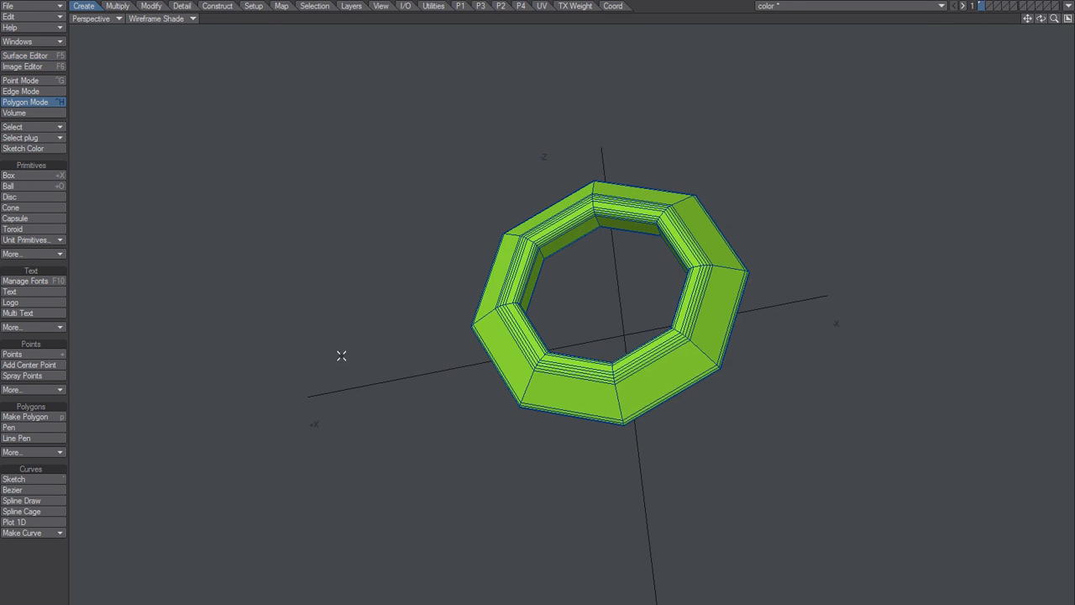
{"action": "mouse_move", "coordinate": [368, 315]}
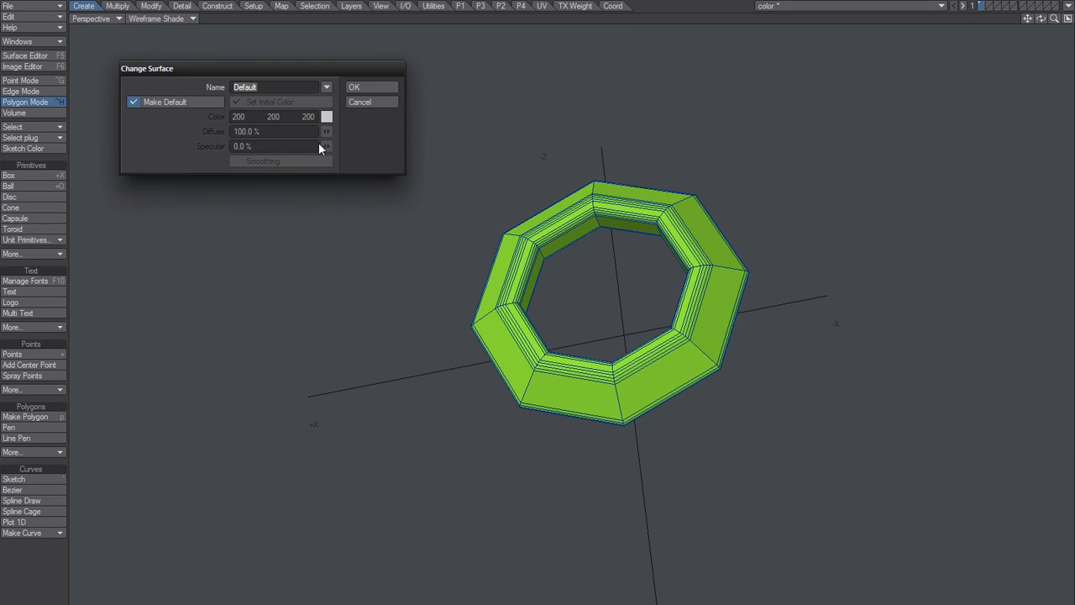
{"action": "left_click", "coordinate": [277, 87]}
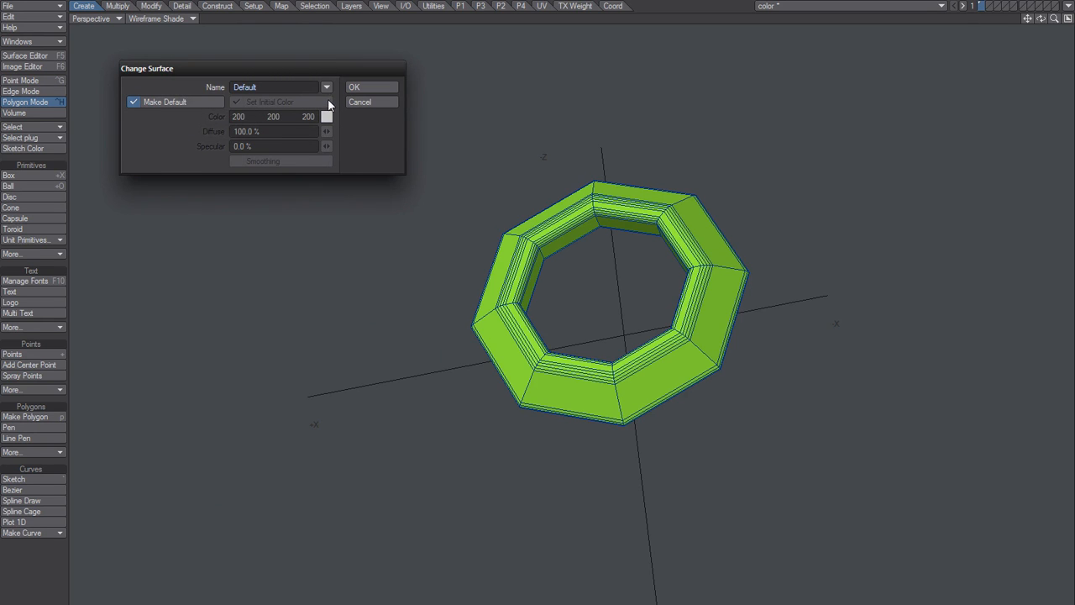
{"action": "left_click", "coordinate": [237, 102]}
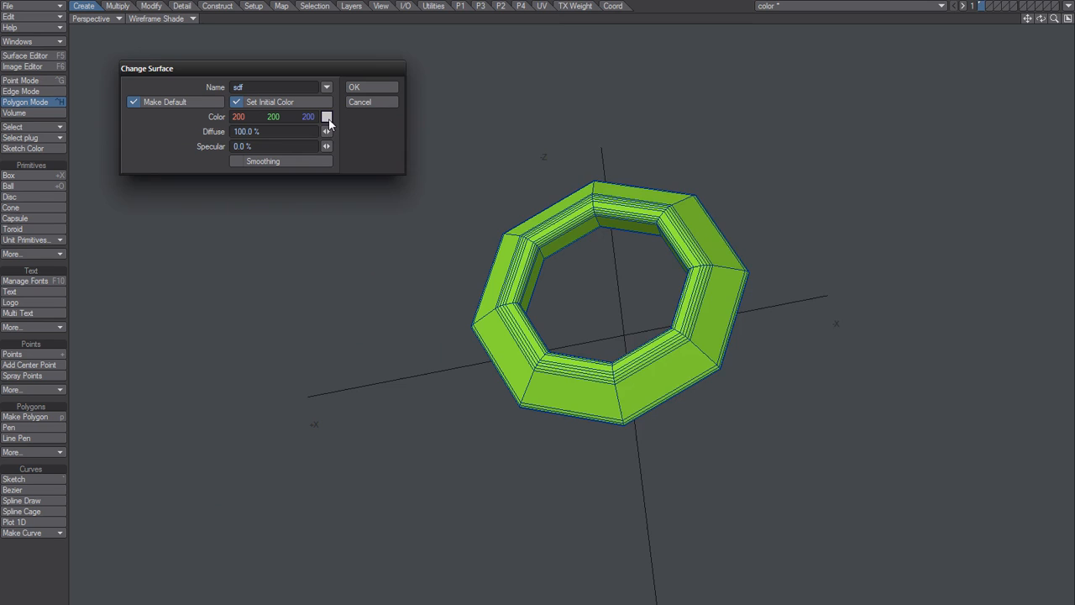
{"action": "left_click", "coordinate": [327, 116]}
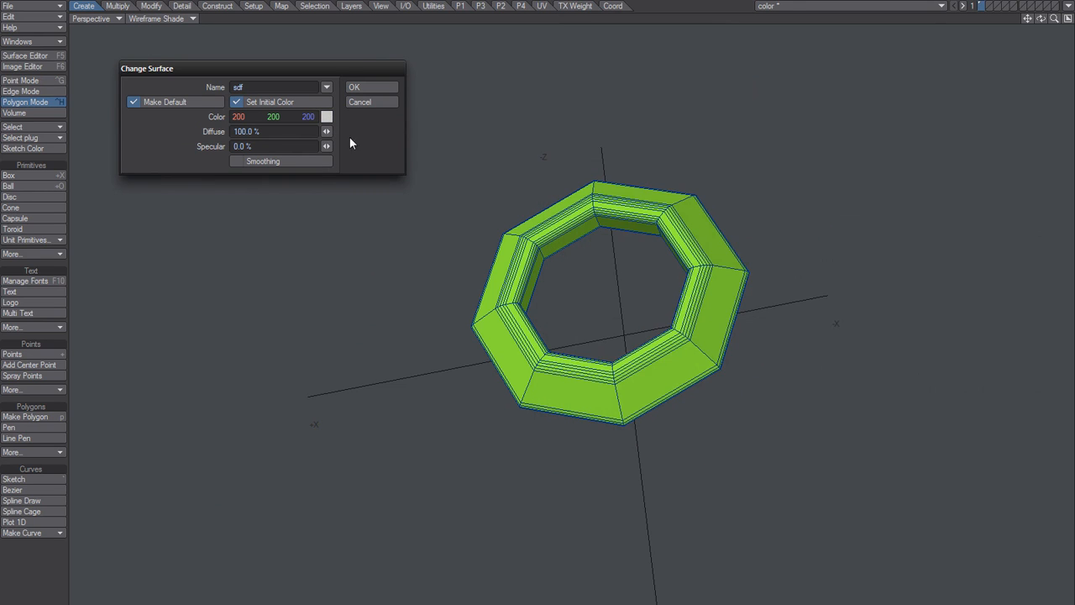
{"action": "left_click", "coordinate": [371, 86]}
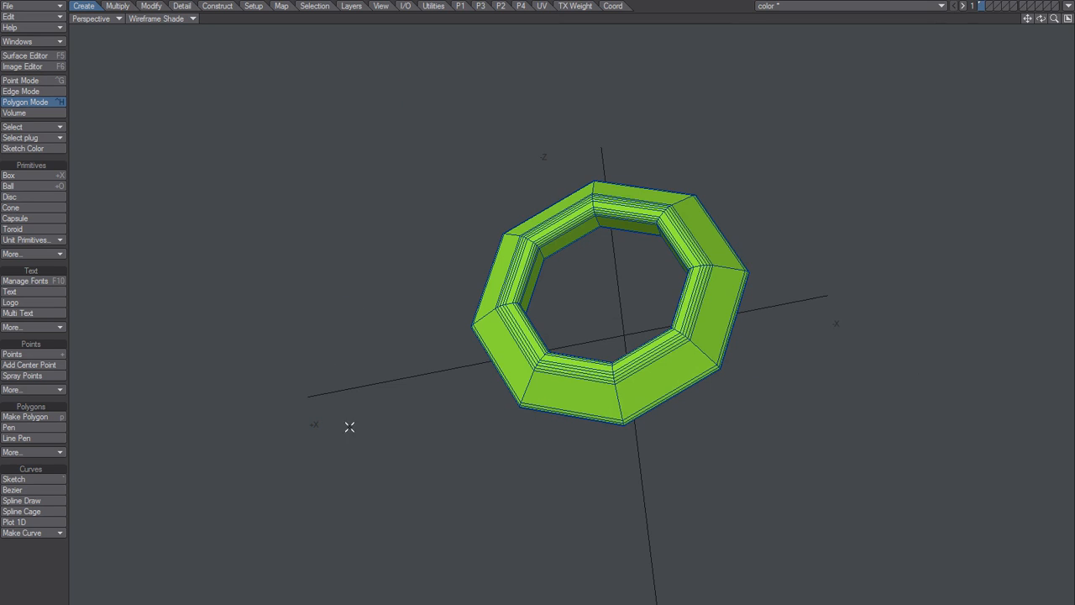